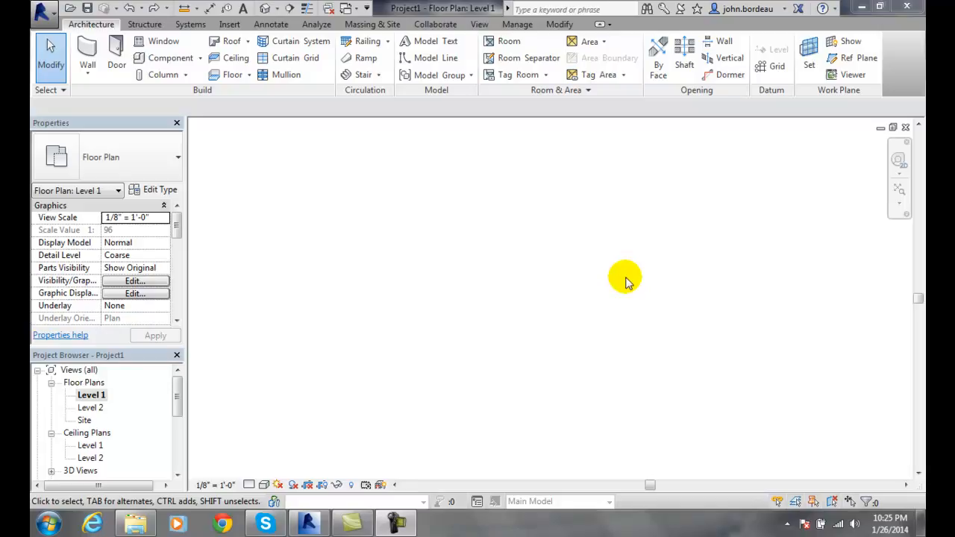
# Start the Wall: Architectural tool to draw three unconnected walls on Level 1.
pyautogui.click(87, 56)
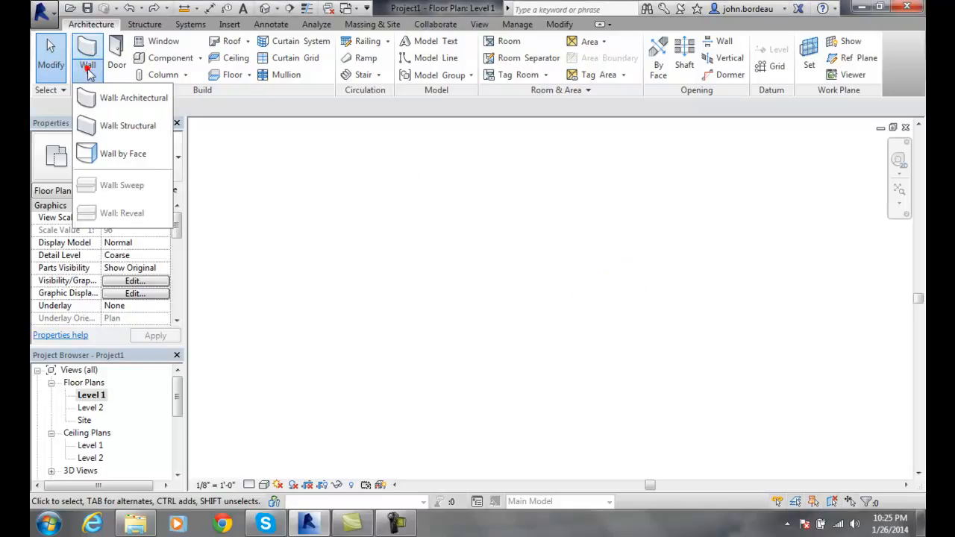
pyautogui.click(134, 98)
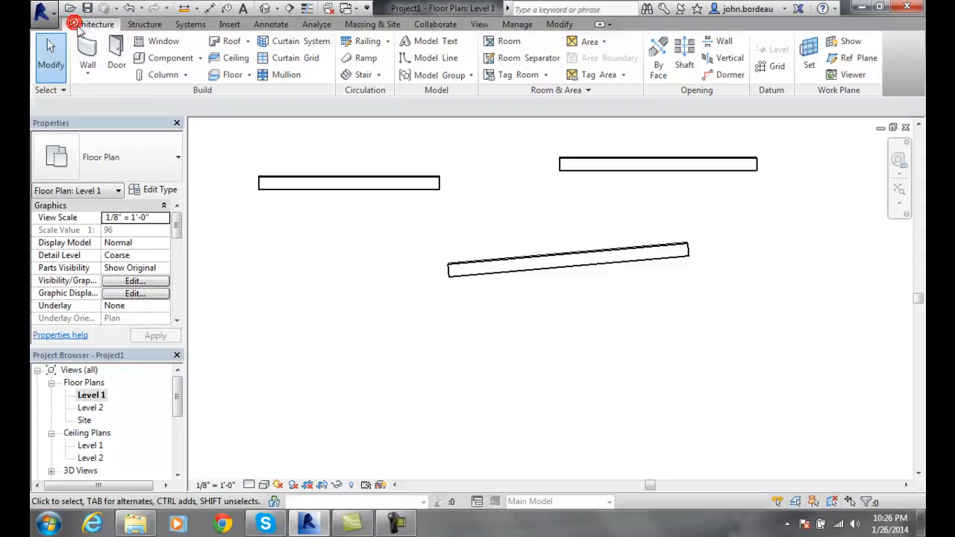
# Draw a zigzag chain of five joined walls below the separate walls.
pyautogui.click(87, 50)
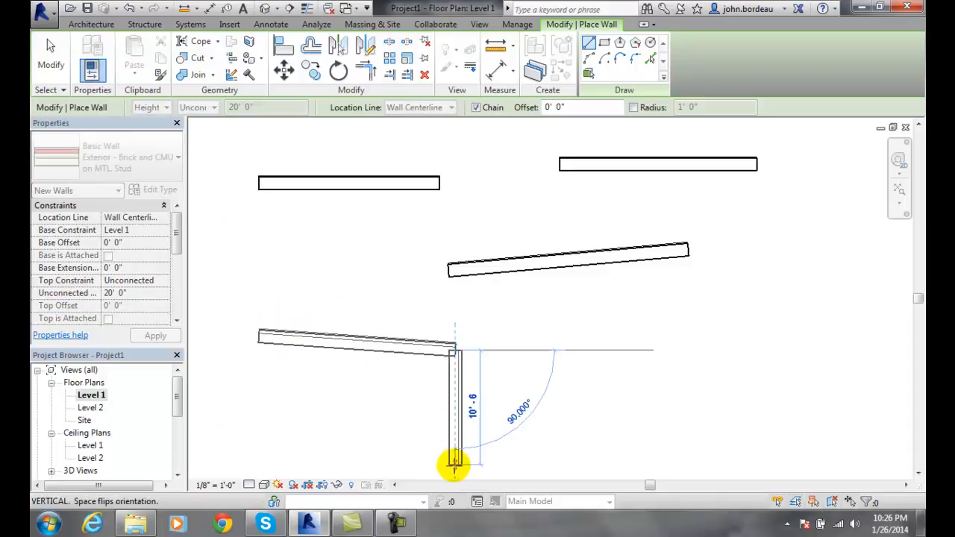
pyautogui.moveTo(455, 463)
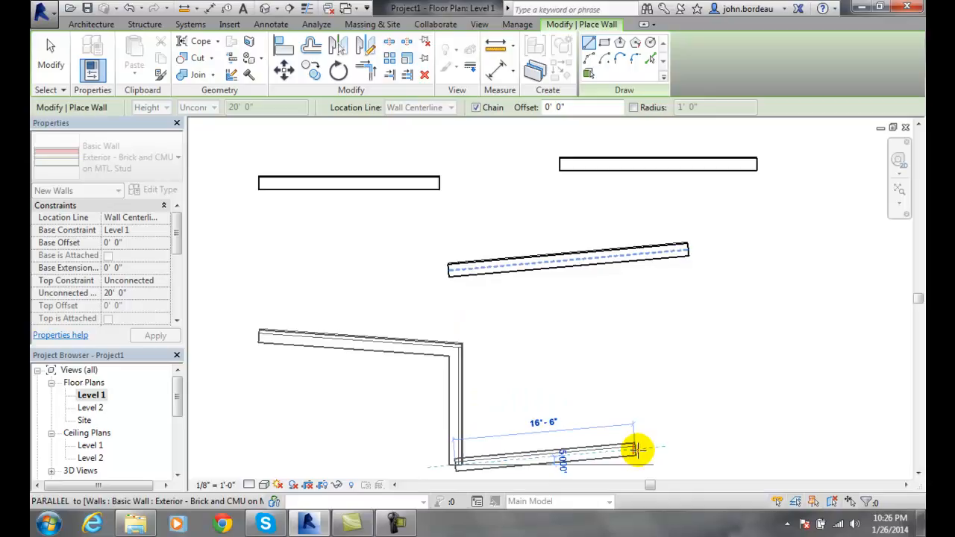
pyautogui.click(635, 451)
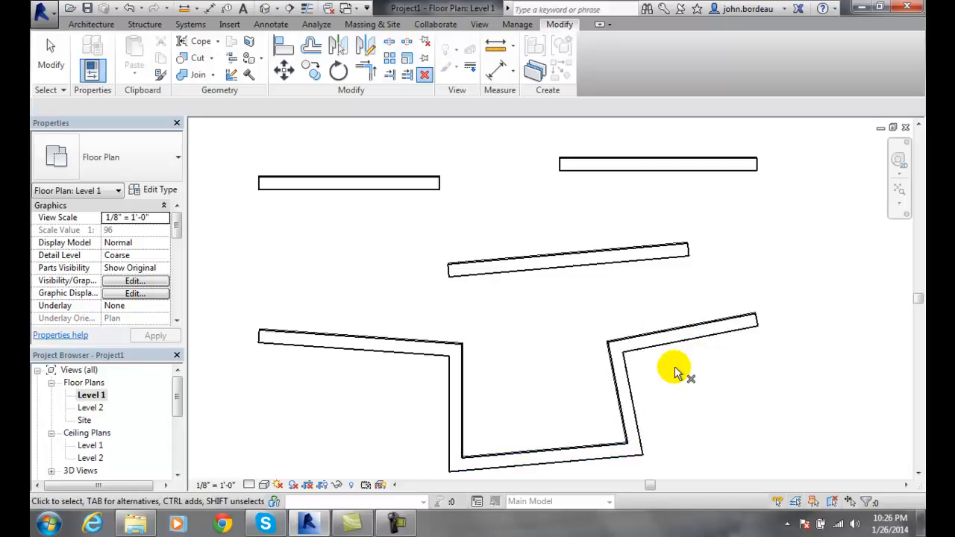
pyautogui.moveTo(666, 339)
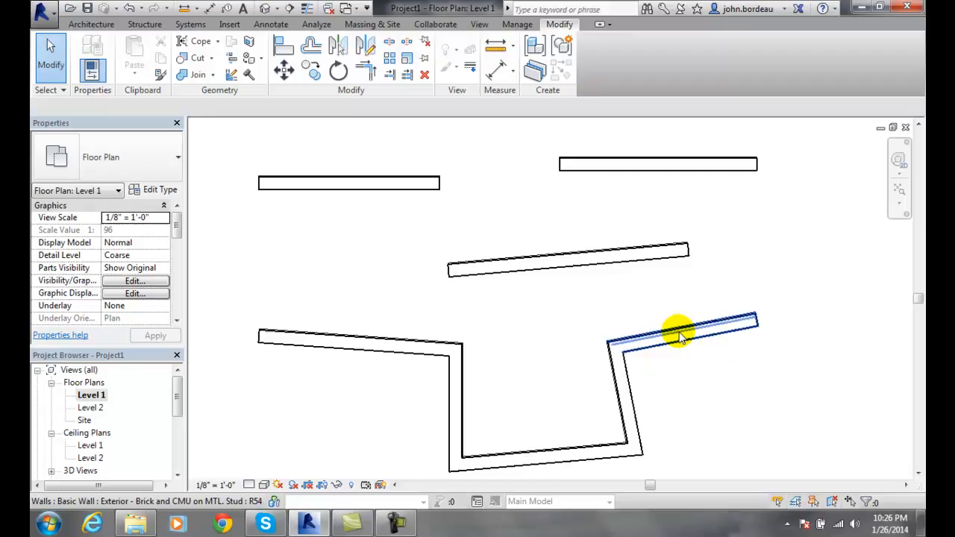
# Remove the chain's top-right wall segment, leaving four joined walls, and restart Wall placement.
pyautogui.click(679, 332)
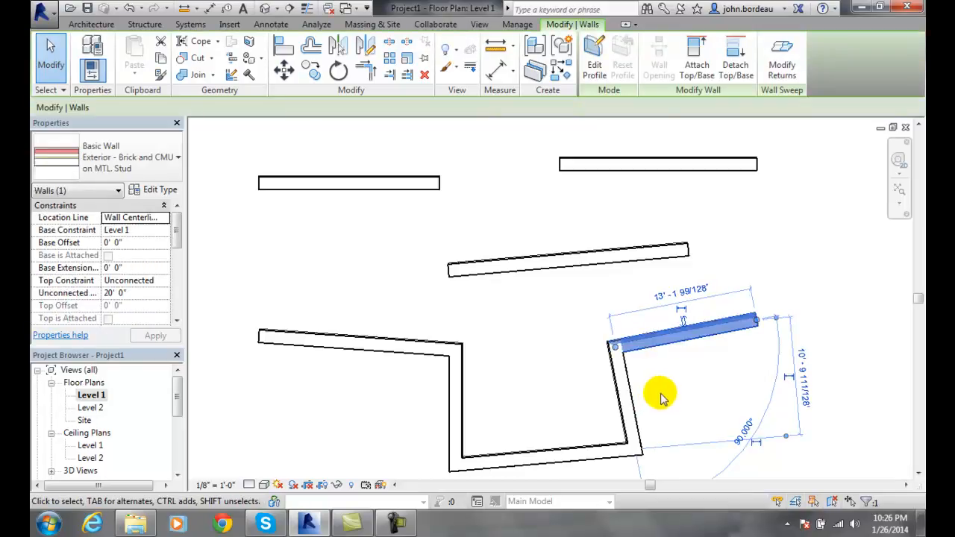
pyautogui.moveTo(694, 340)
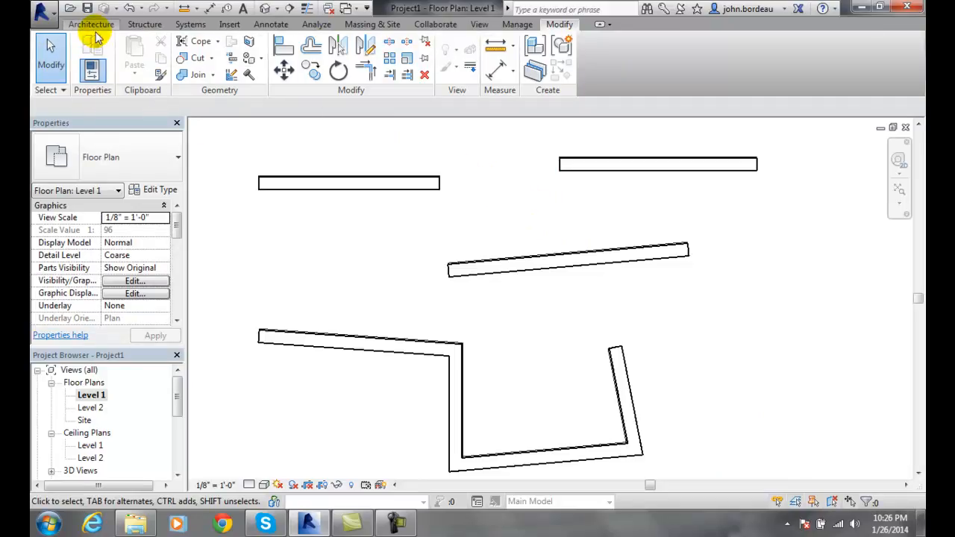
pyautogui.click(91, 24)
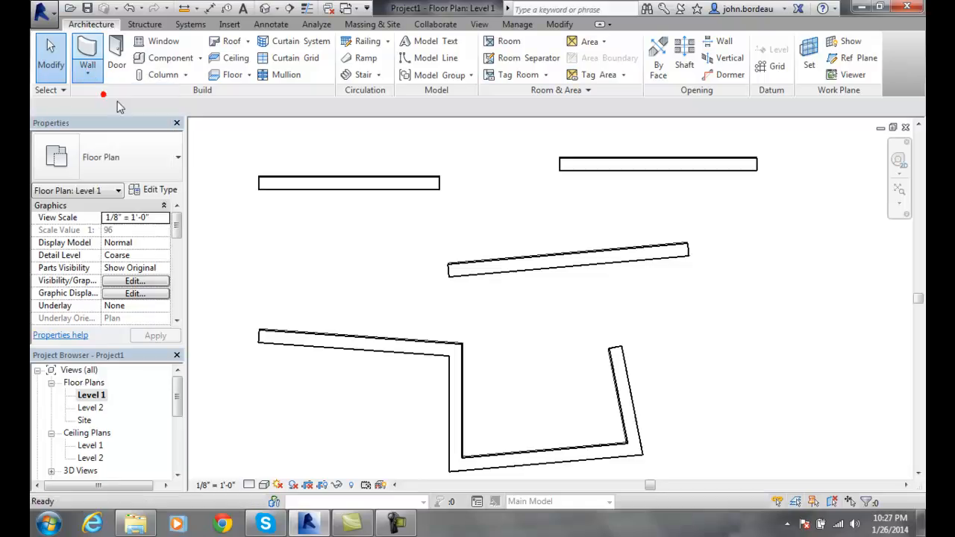
pyautogui.click(87, 58)
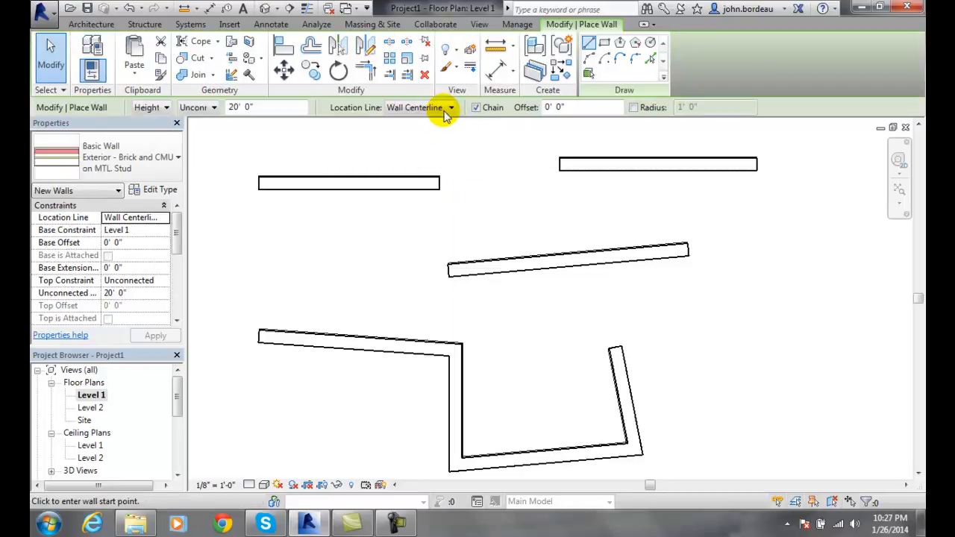